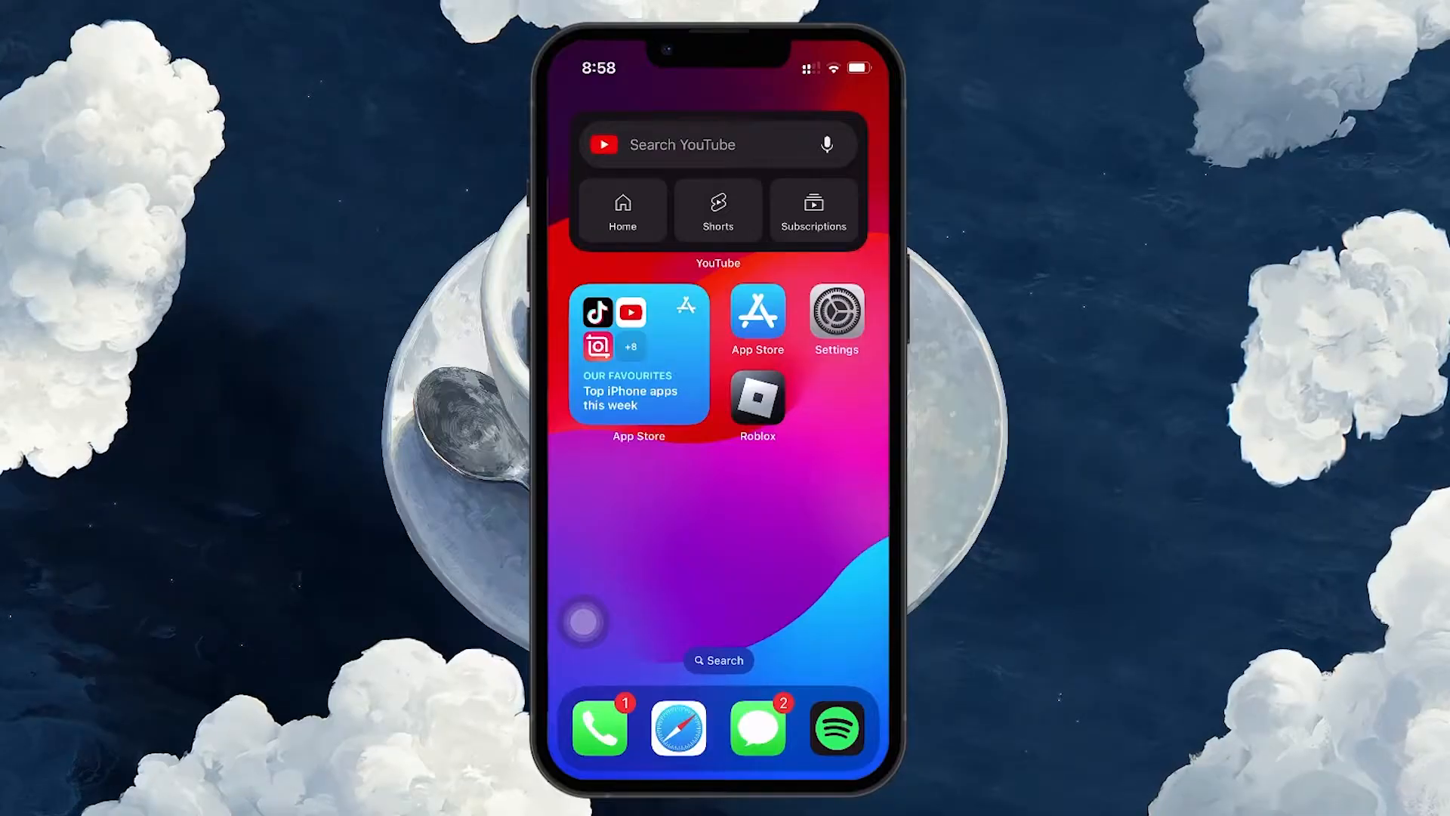
# Launch Roblox and go to the avatar Marketplace tab
pyautogui.click(756, 402)
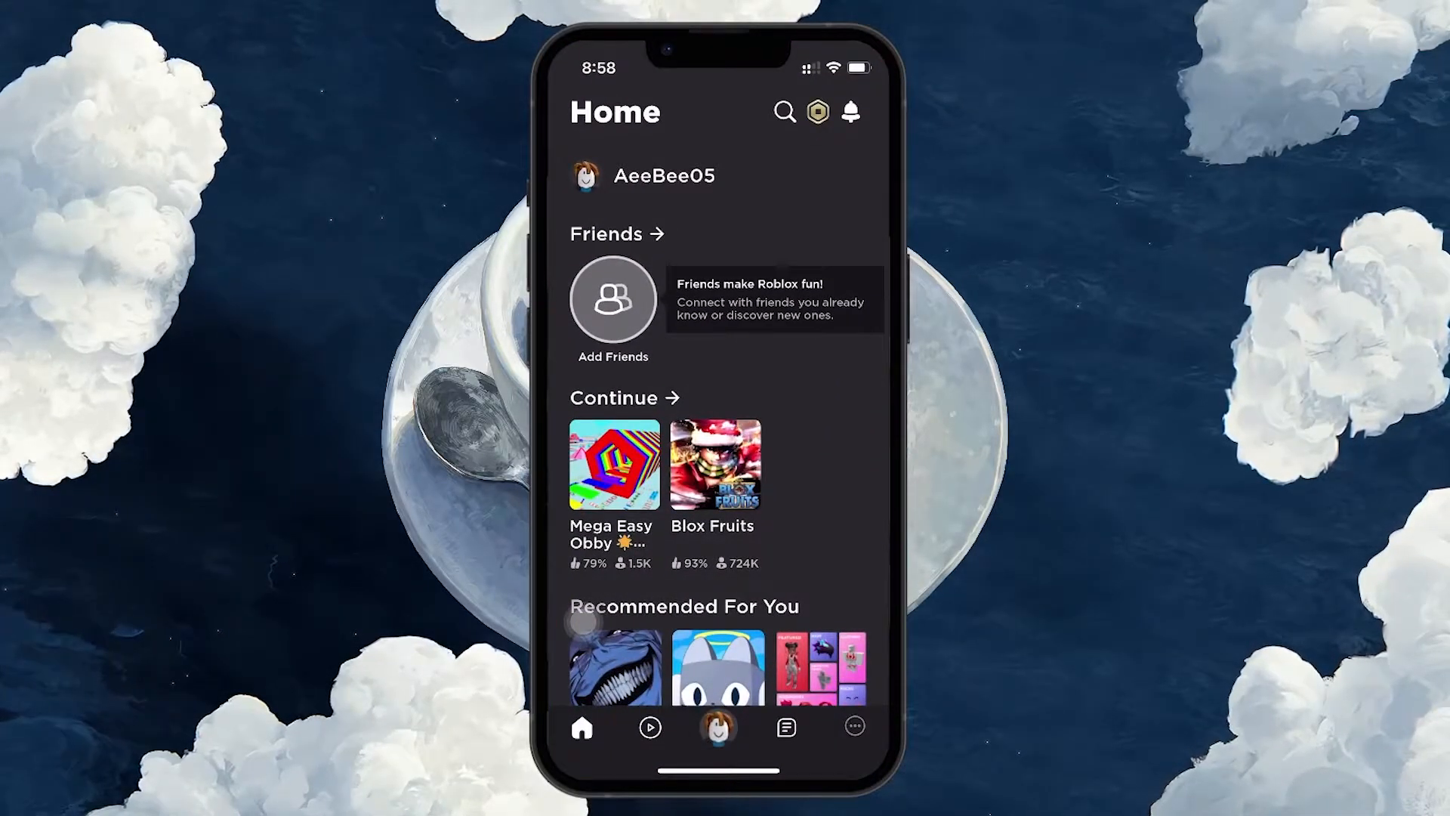
pyautogui.click(717, 727)
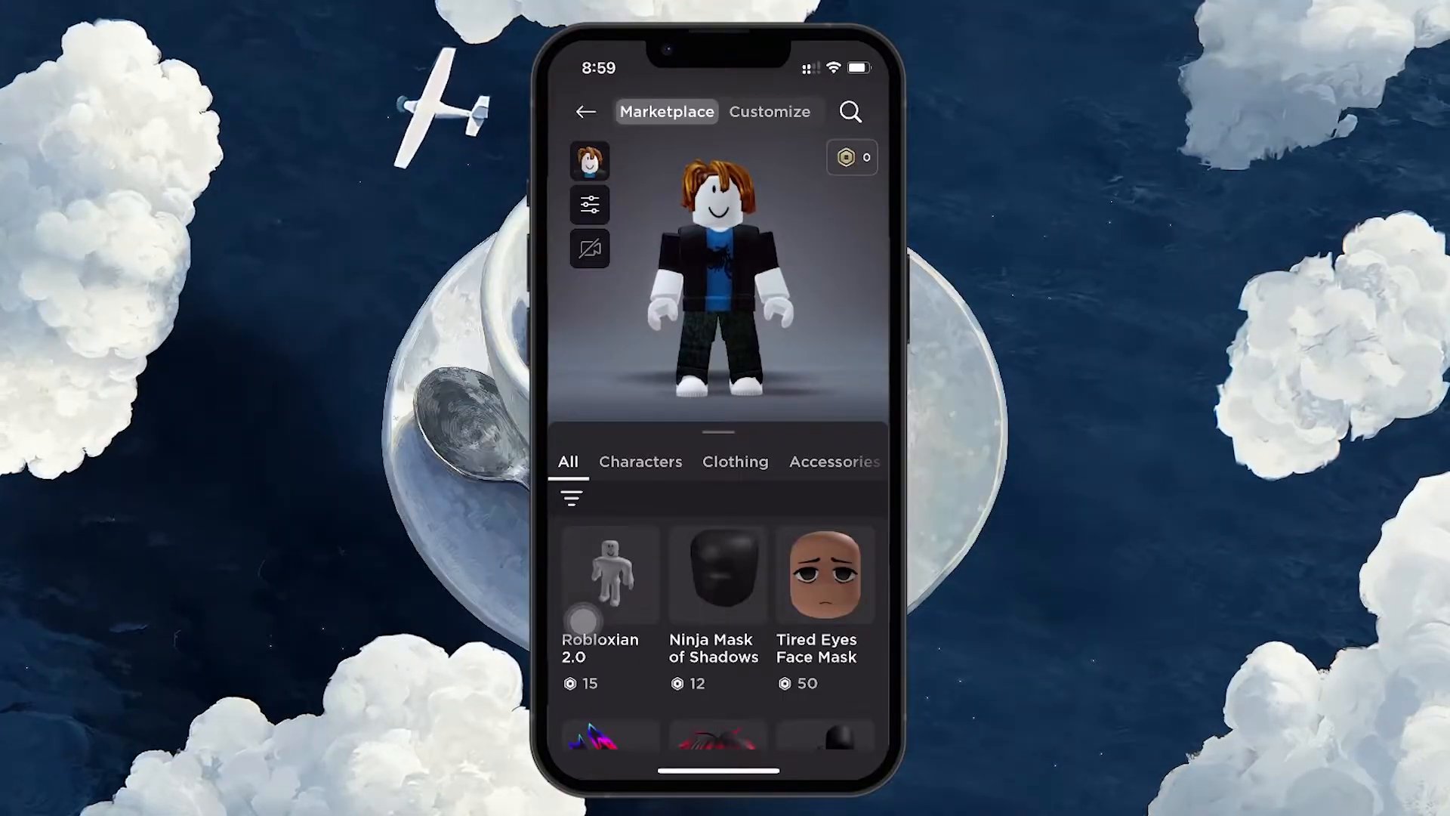
# Try on the Tired Eyes Face Mask, view its detail page, then head to the home screen
pyautogui.click(822, 574)
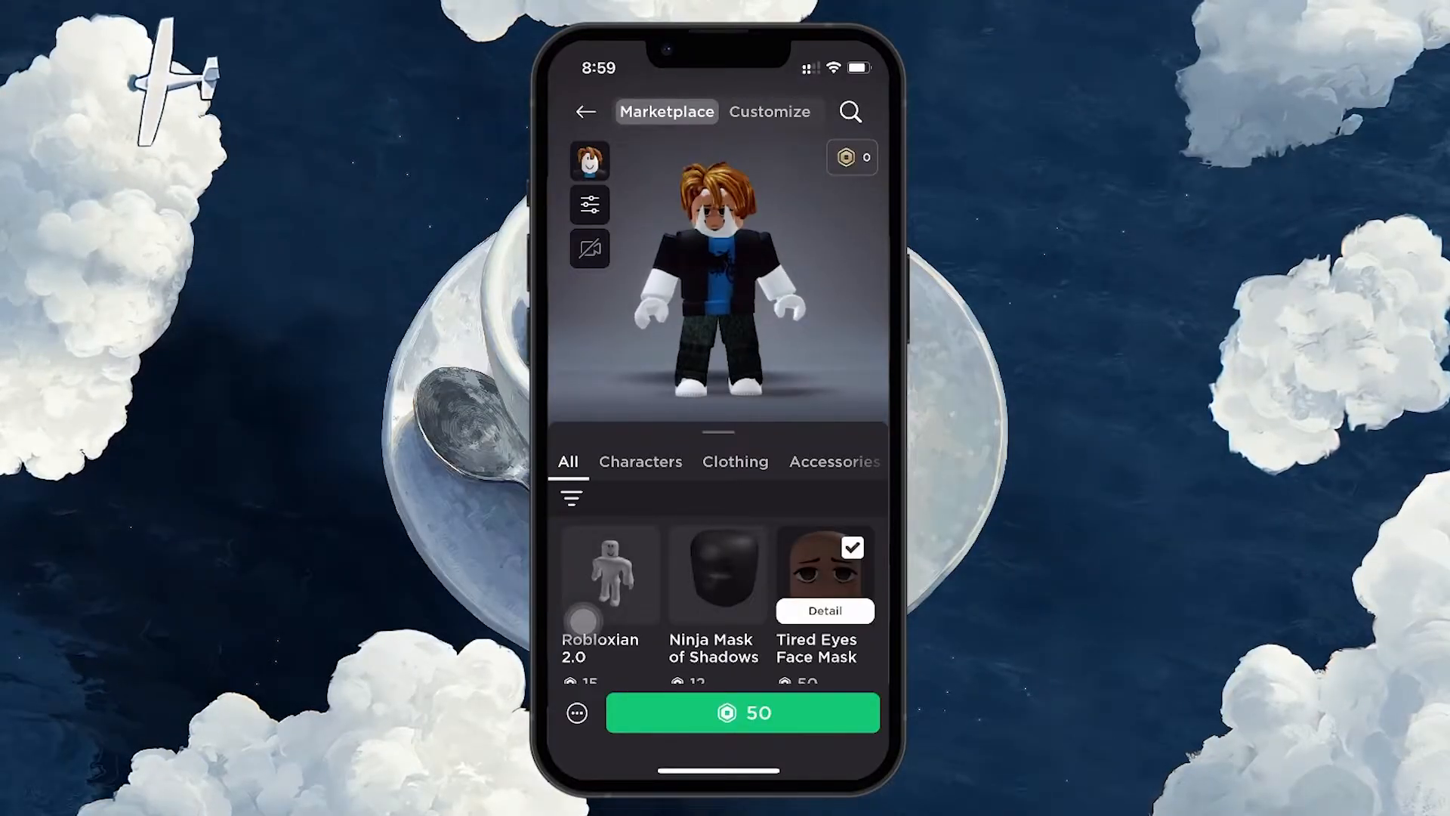
pyautogui.click(823, 610)
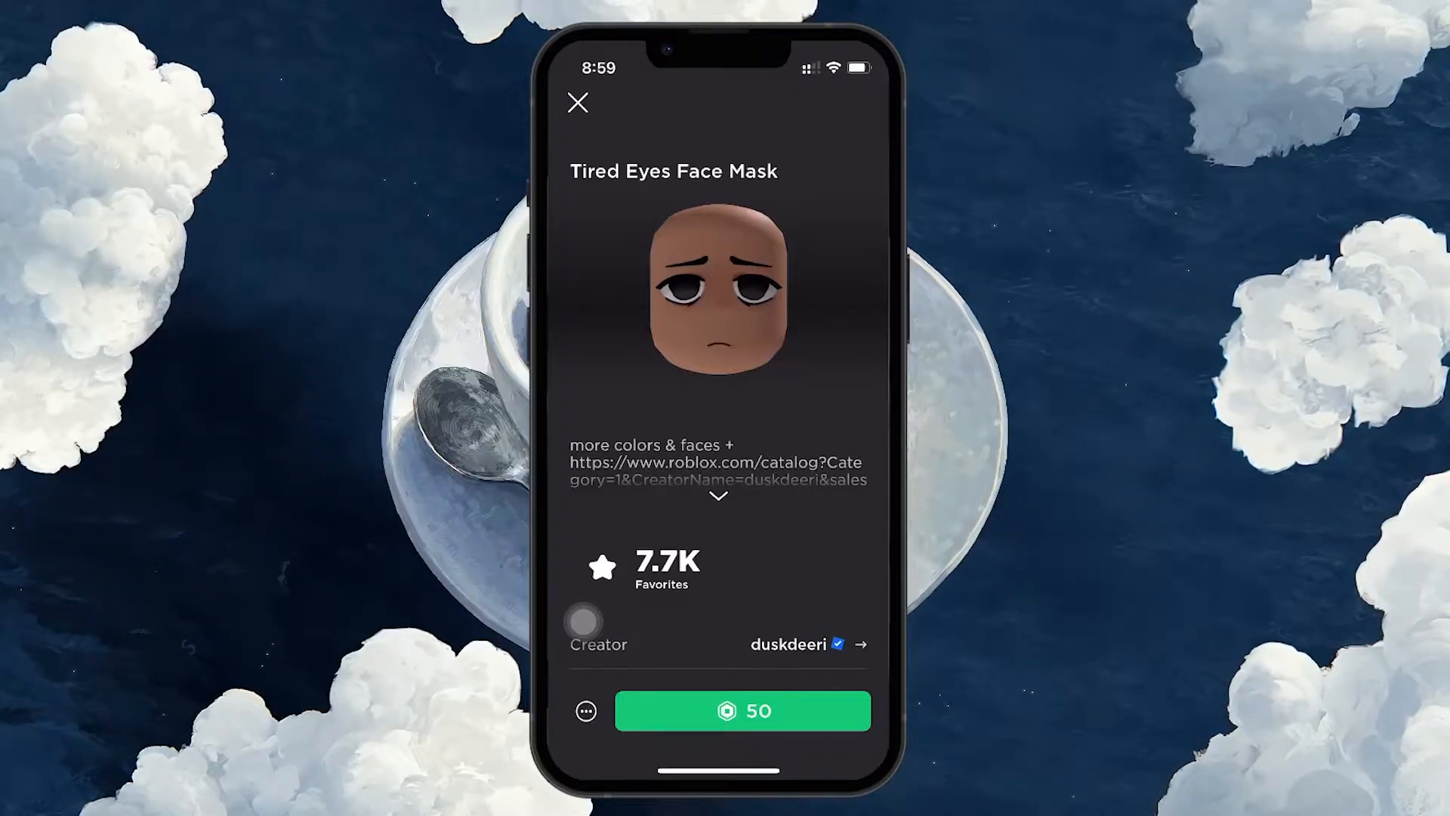
pyautogui.click(586, 710)
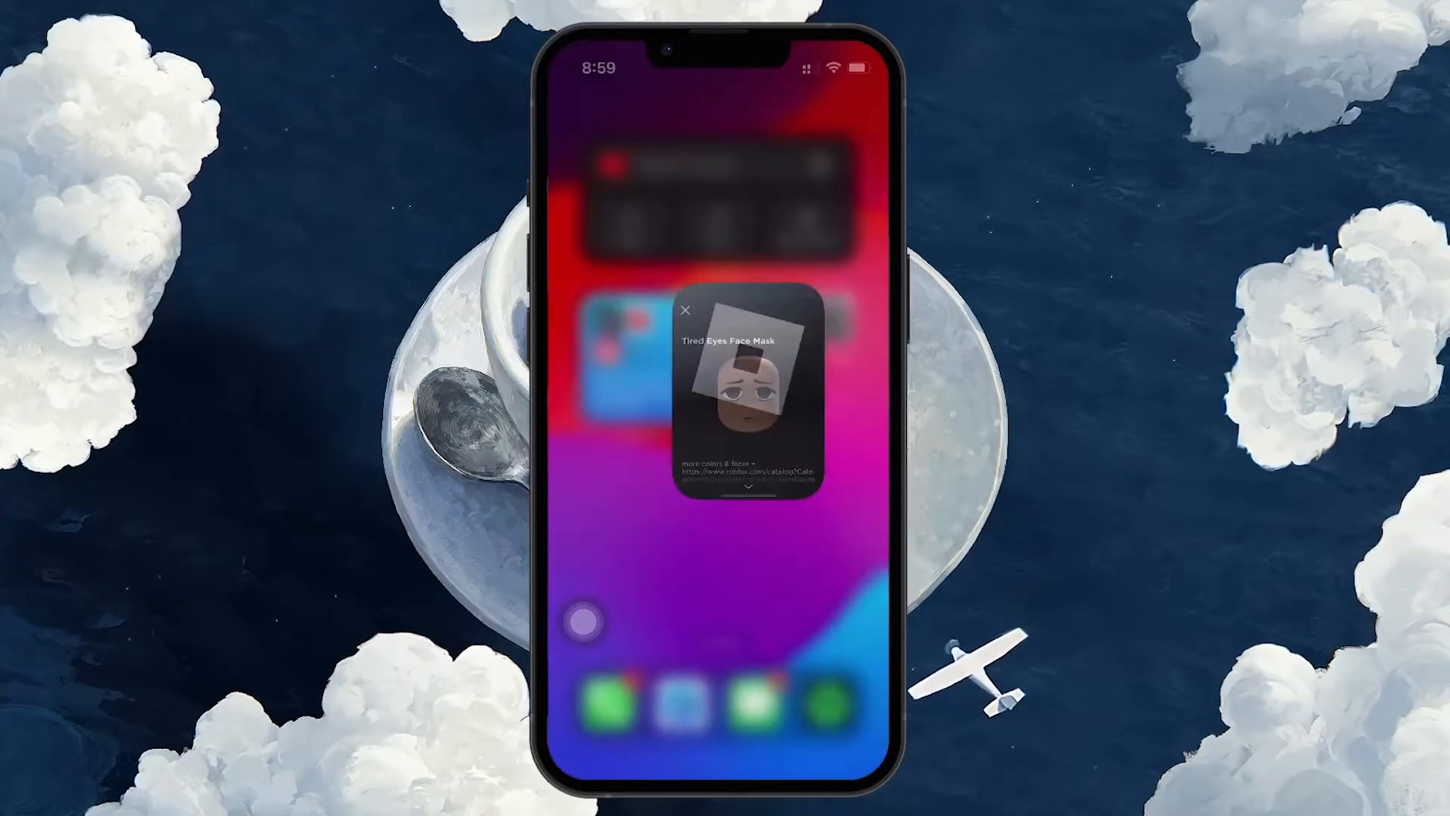
# Leave Roblox and launch Safari on the signed-in roblox.com Home page
pyautogui.click(685, 310)
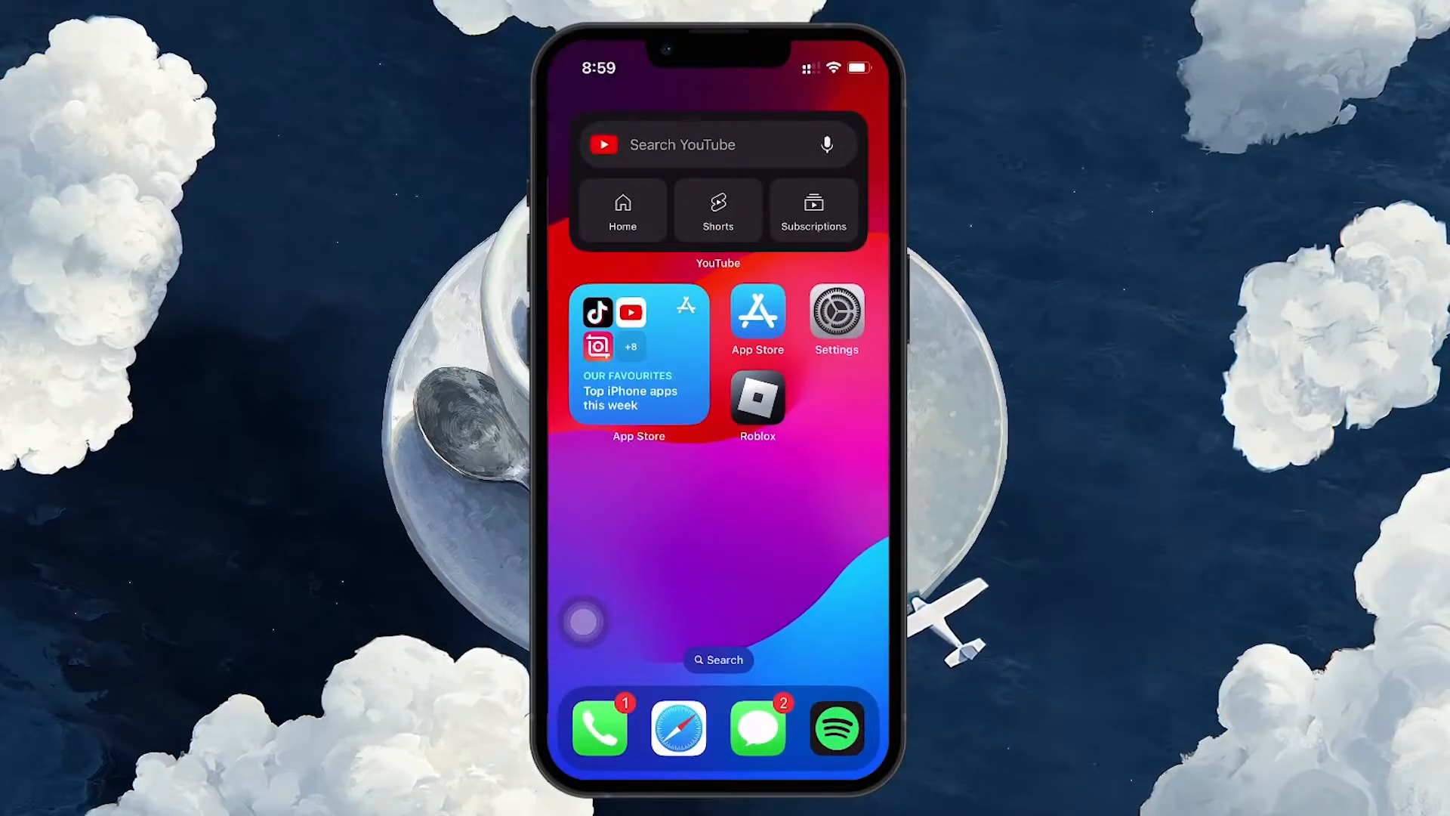
pyautogui.click(757, 402)
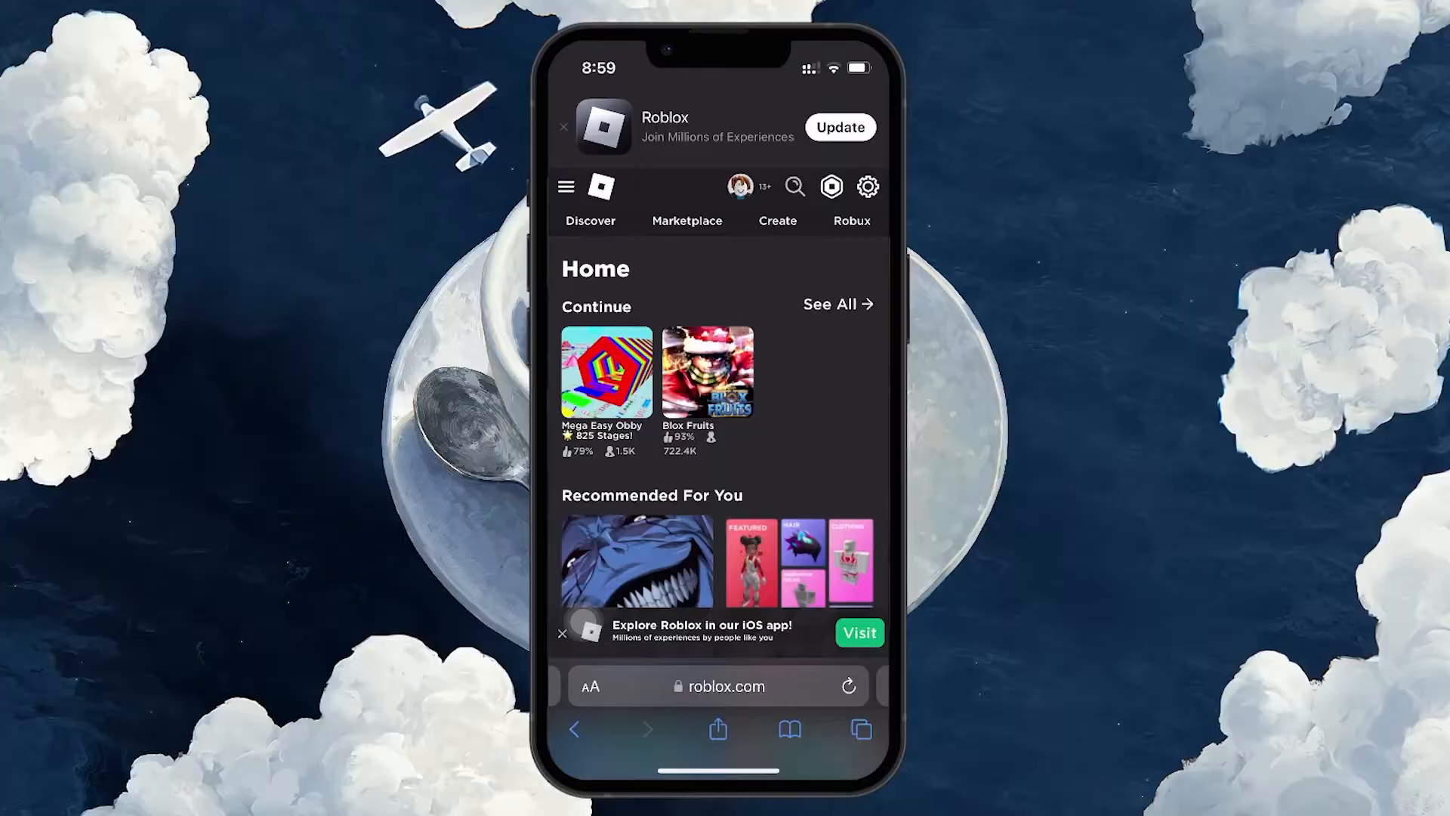
# Reach the account profile's Favorites list via the site menu and ••• options
pyautogui.click(565, 186)
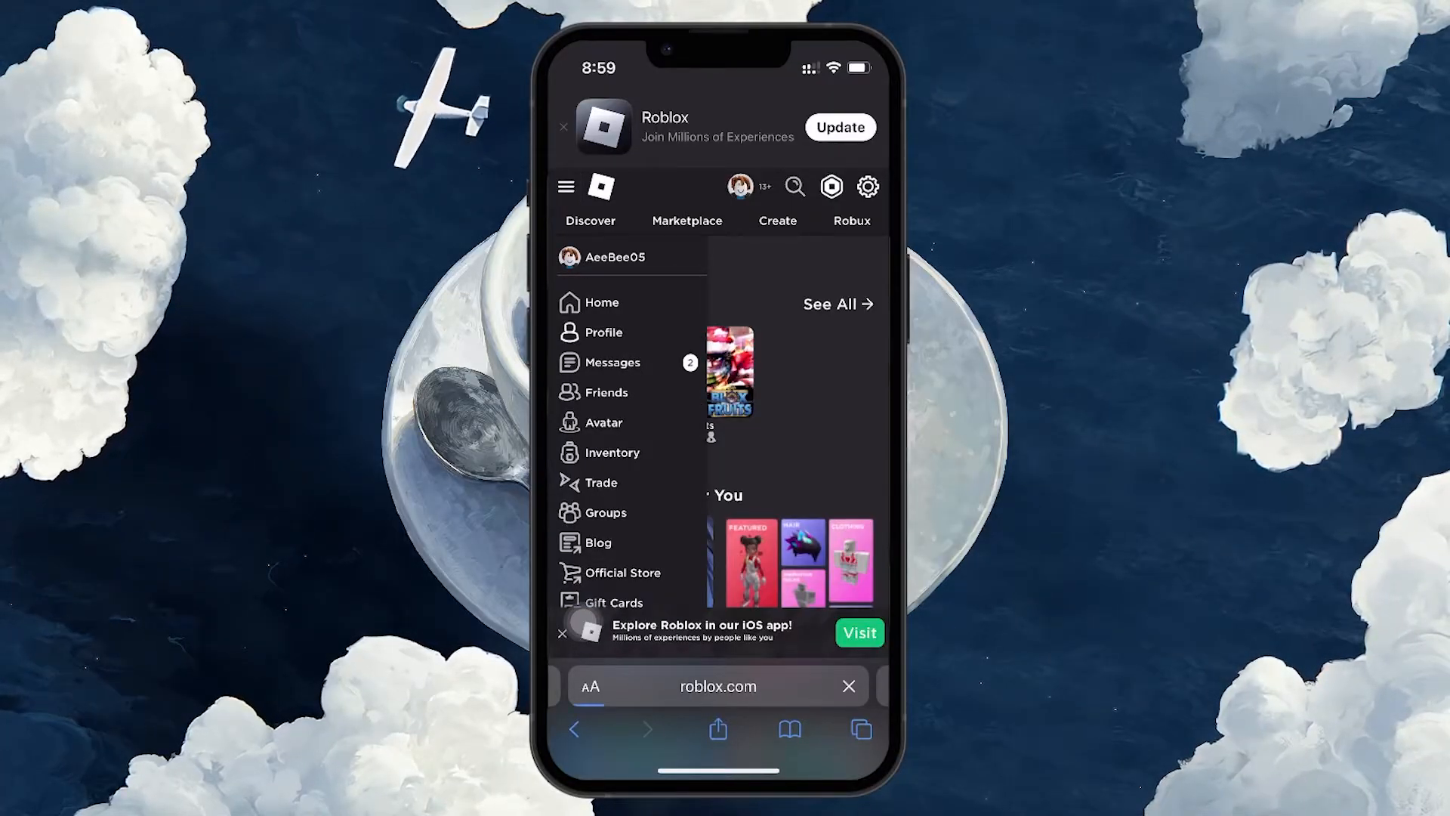
pyautogui.click(604, 333)
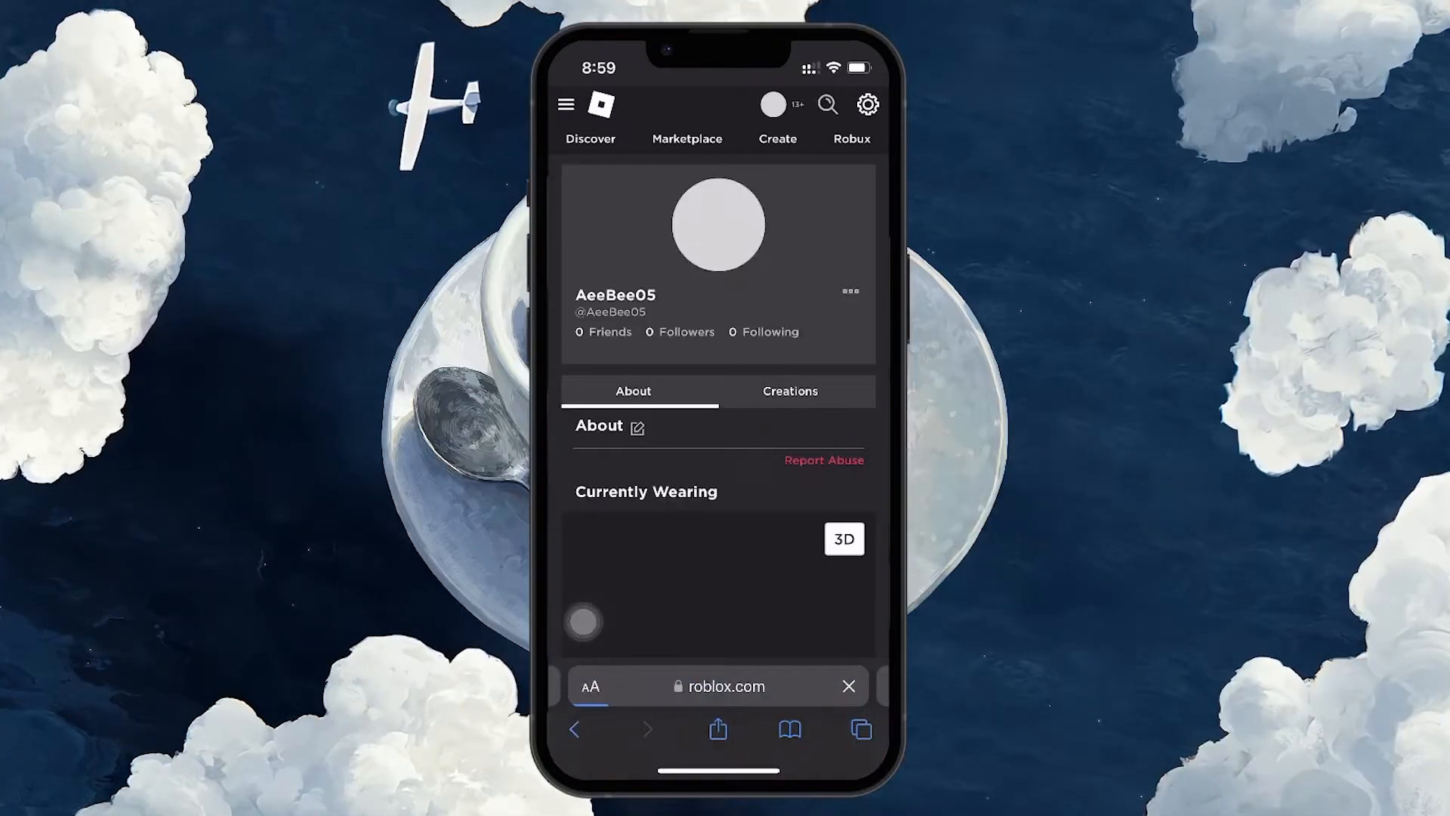
pyautogui.click(847, 292)
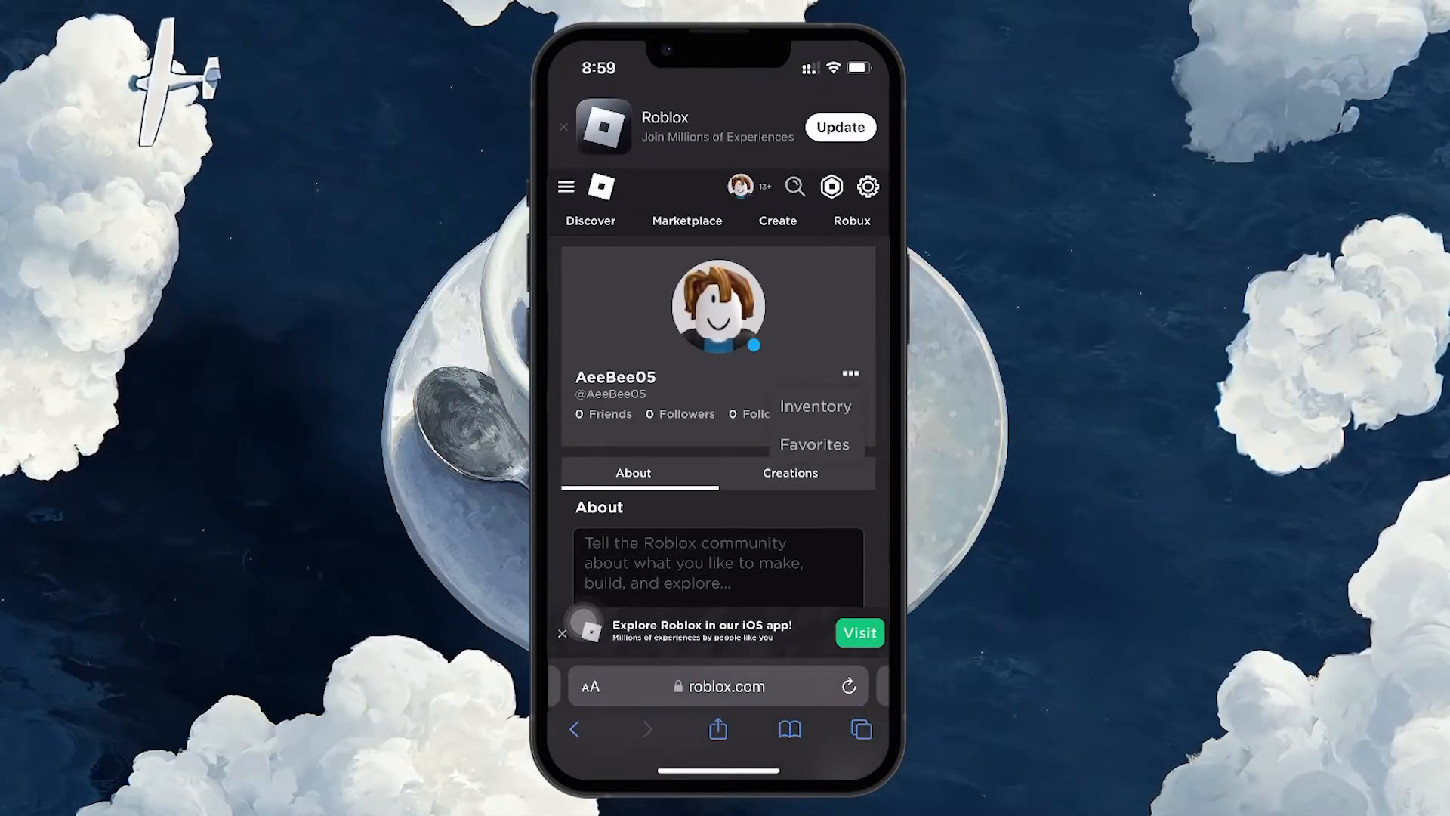
pyautogui.click(814, 444)
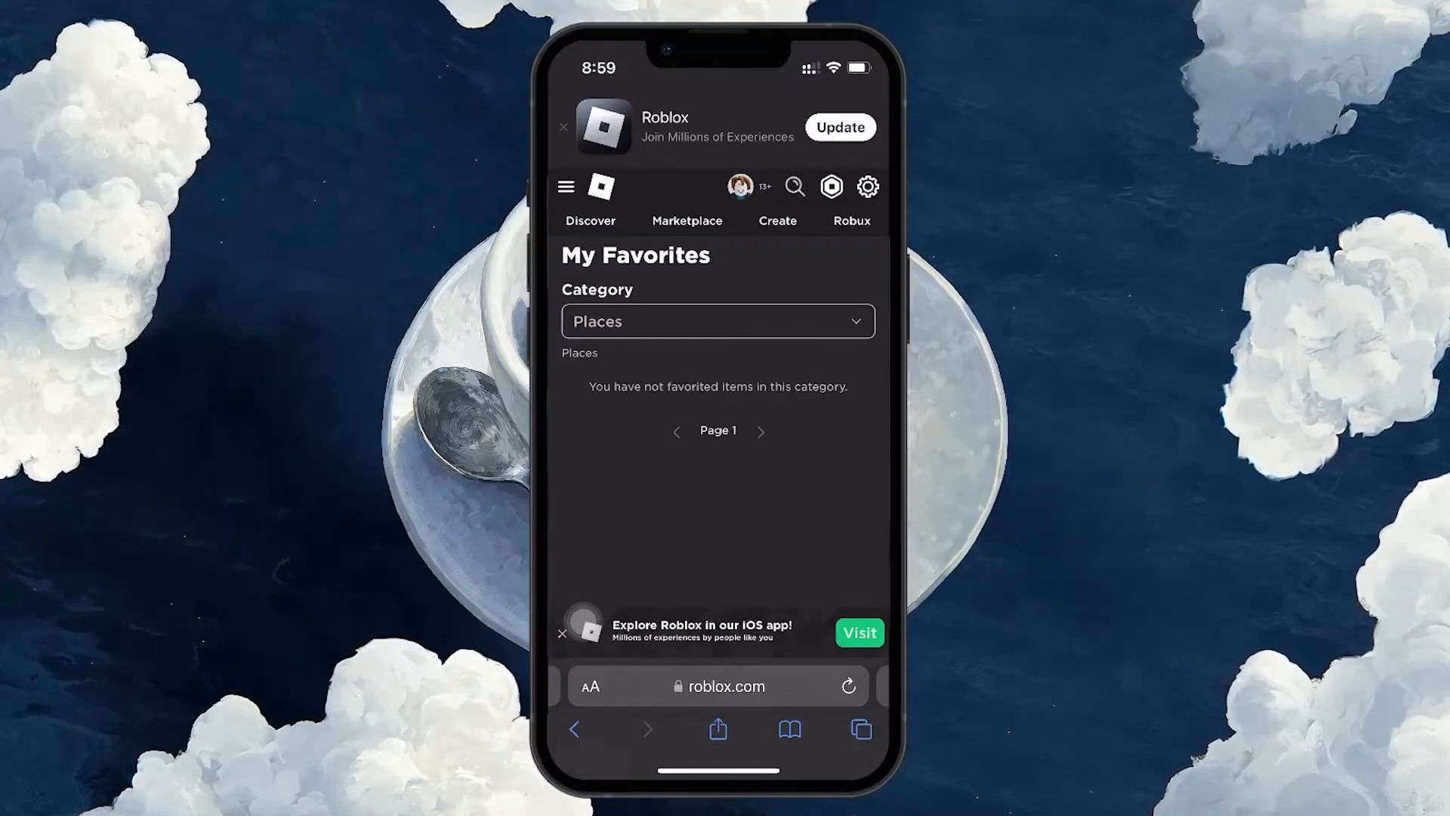
# Filter favourites to Accessories and open the Tired Eyes Face Mask item page
pyautogui.click(716, 320)
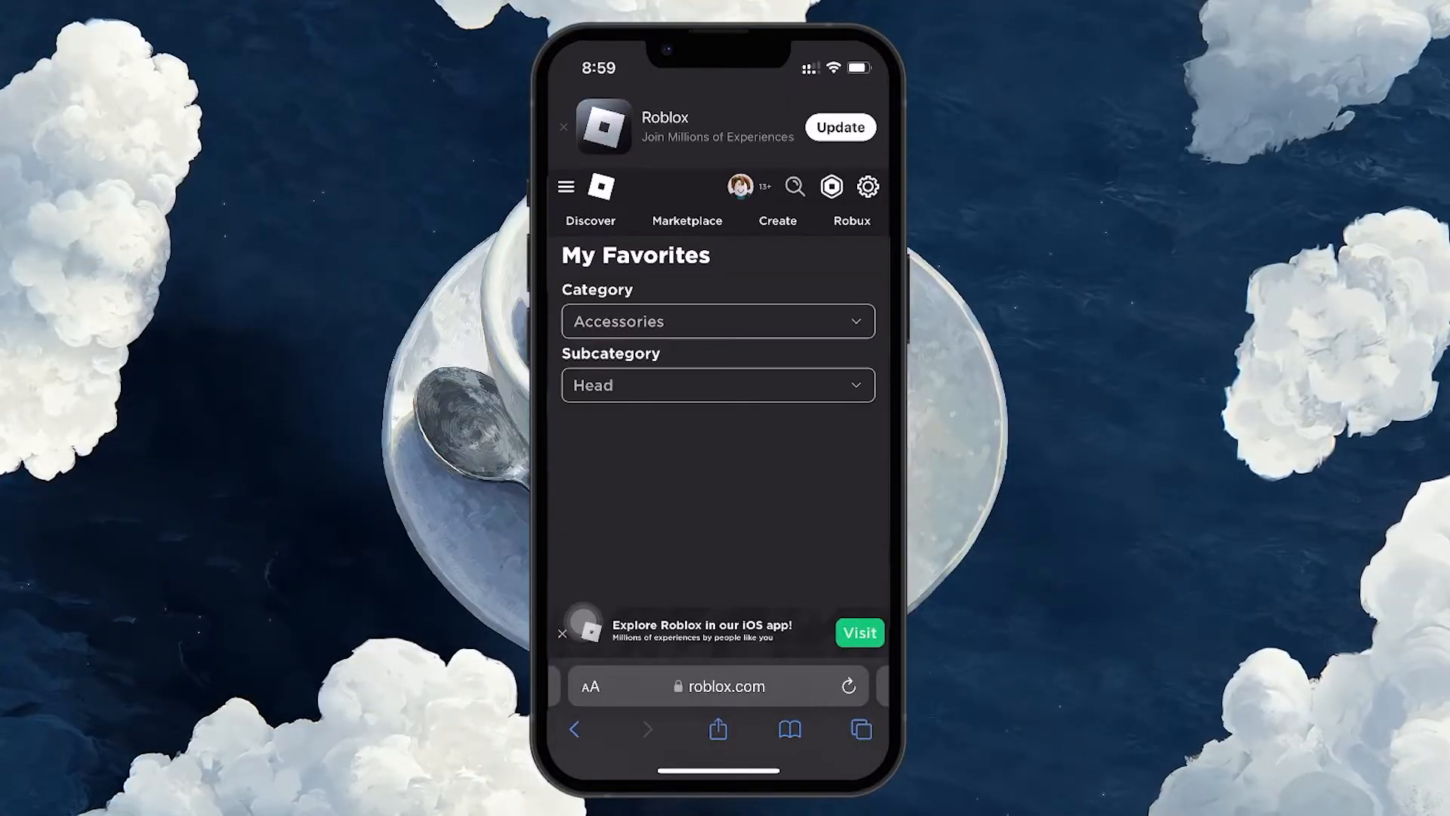
pyautogui.click(717, 385)
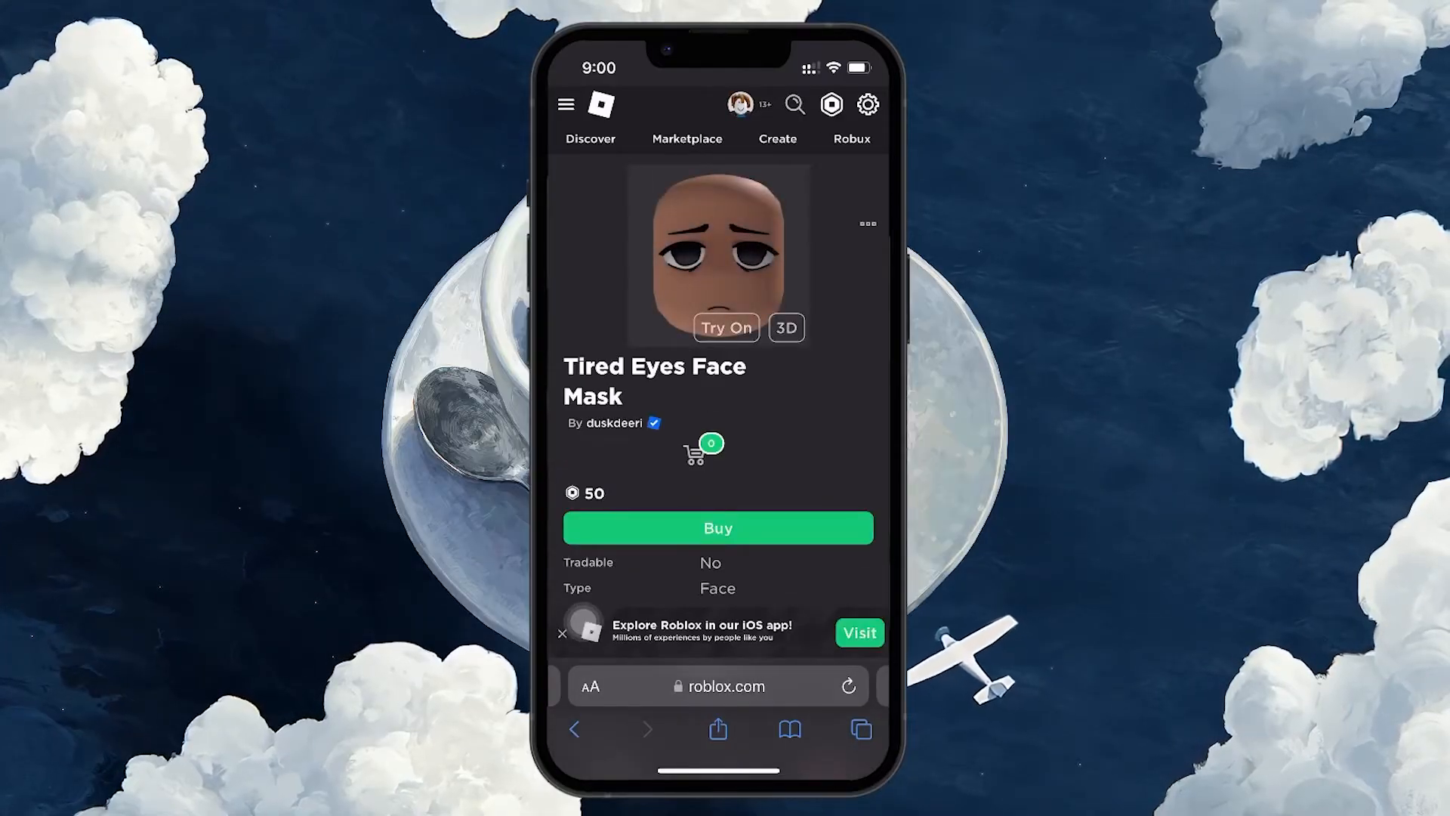
pyautogui.click(719, 685)
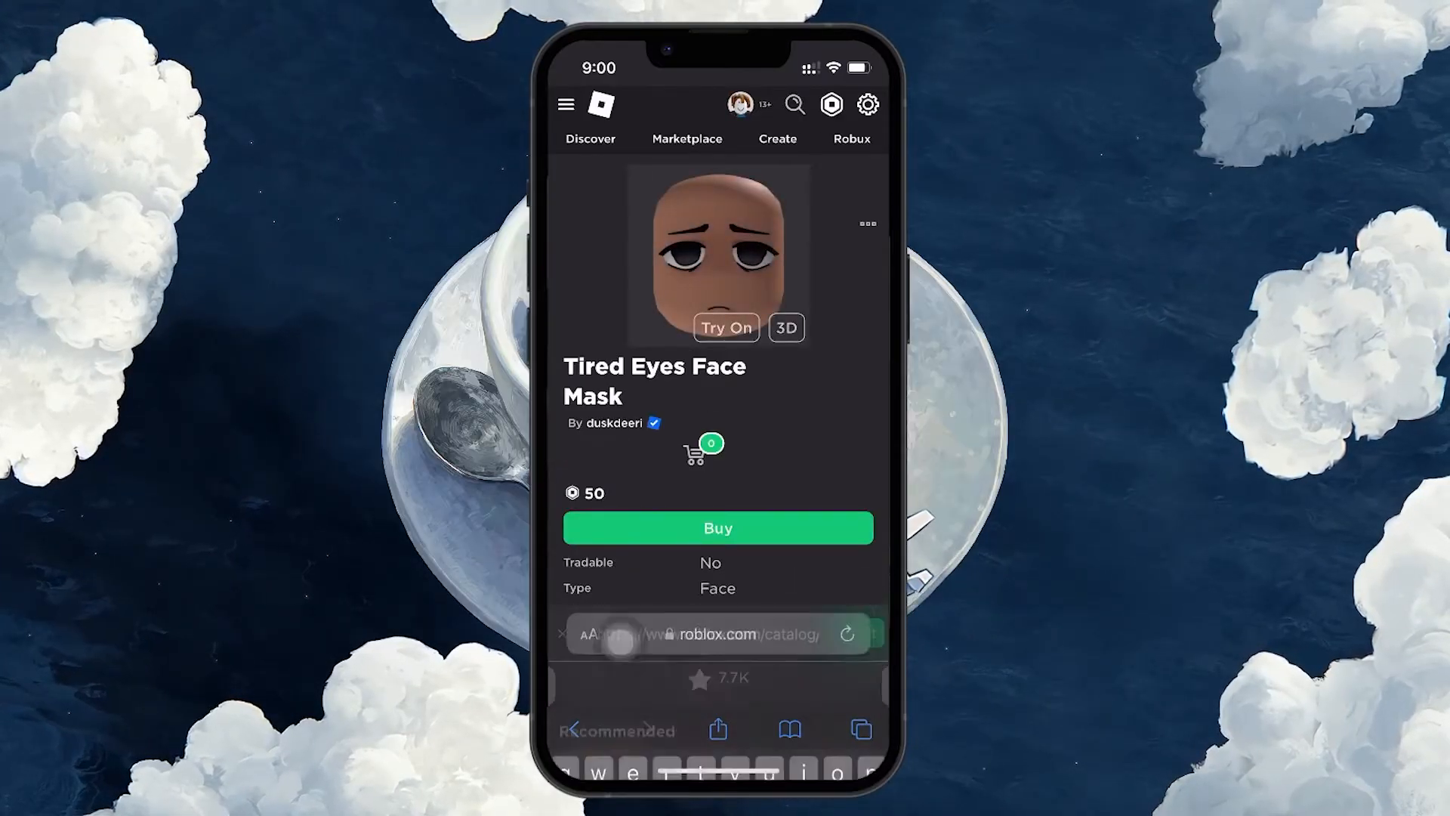
pyautogui.click(684, 633)
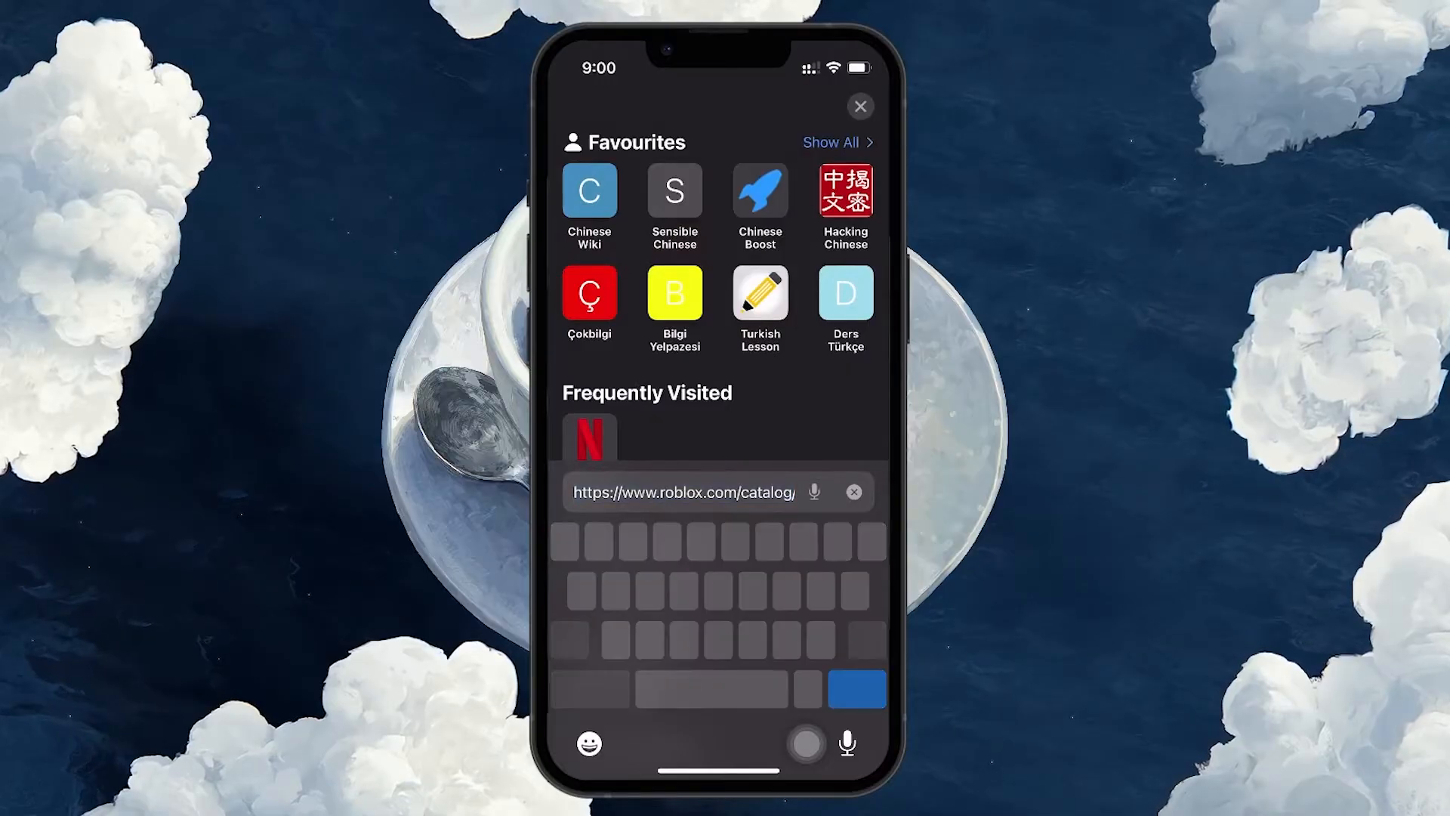
pyautogui.write('12661627019/Tired-Ey')
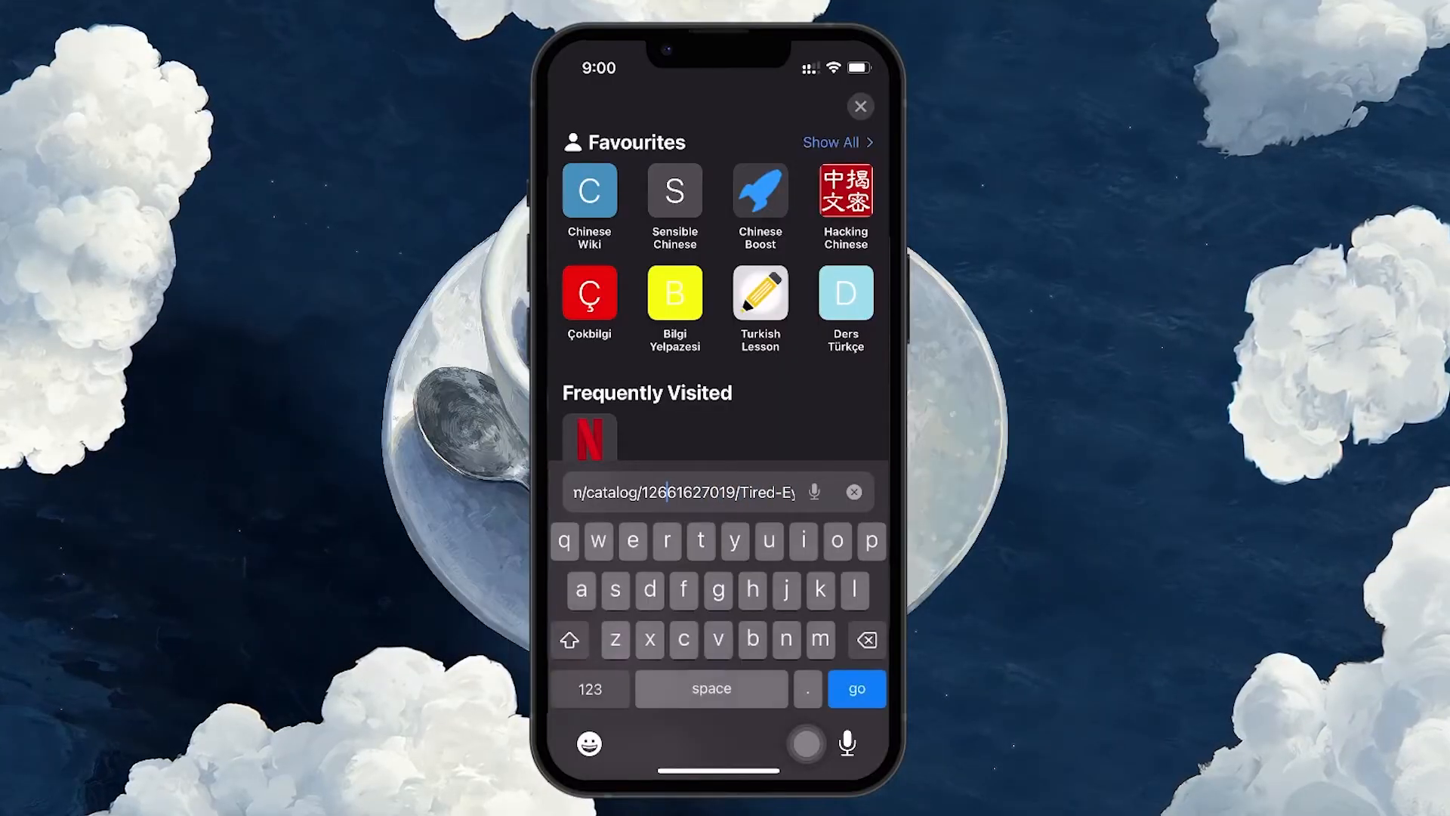
pyautogui.doubleClick(689, 490)
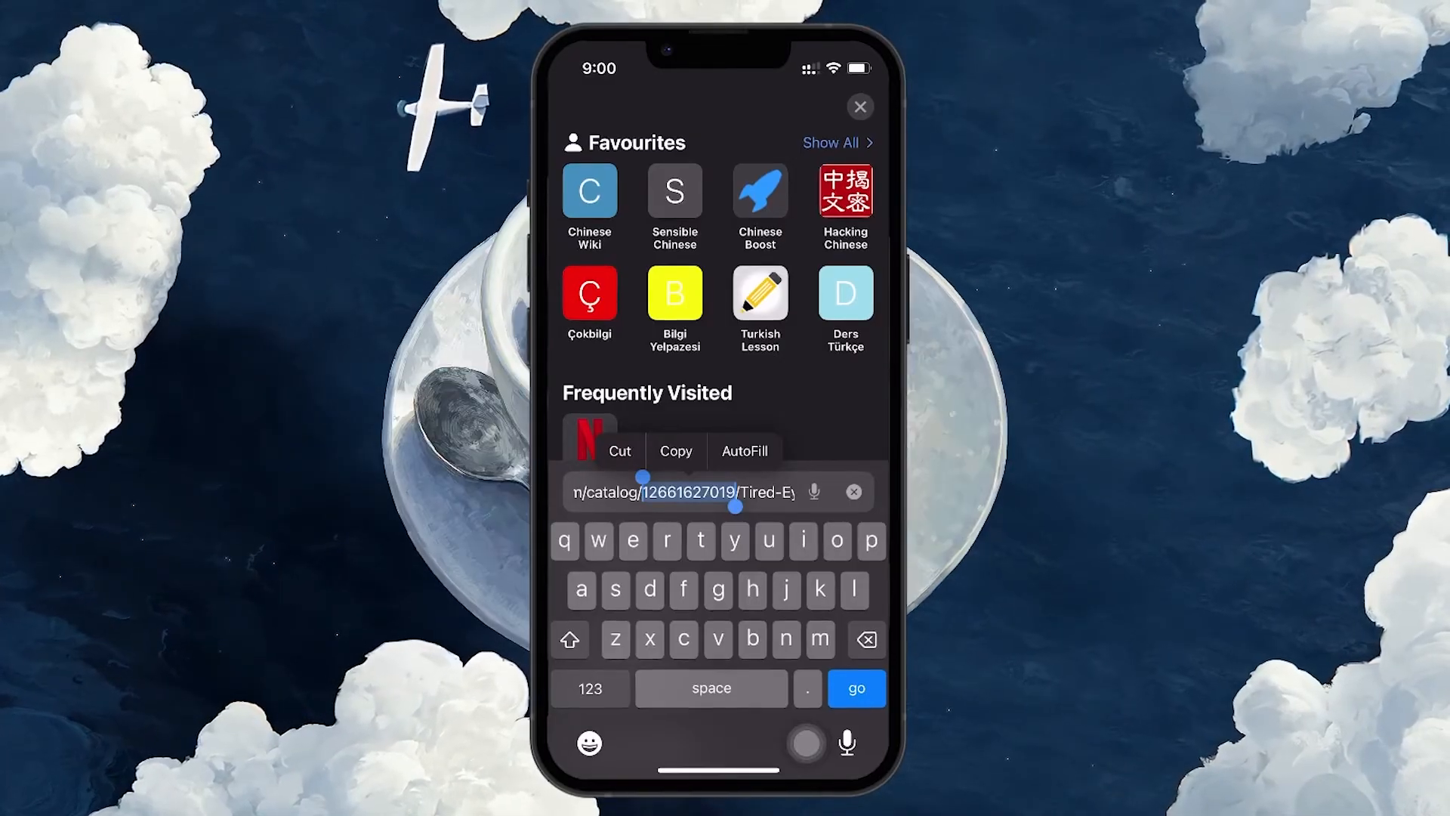
pyautogui.click(859, 106)
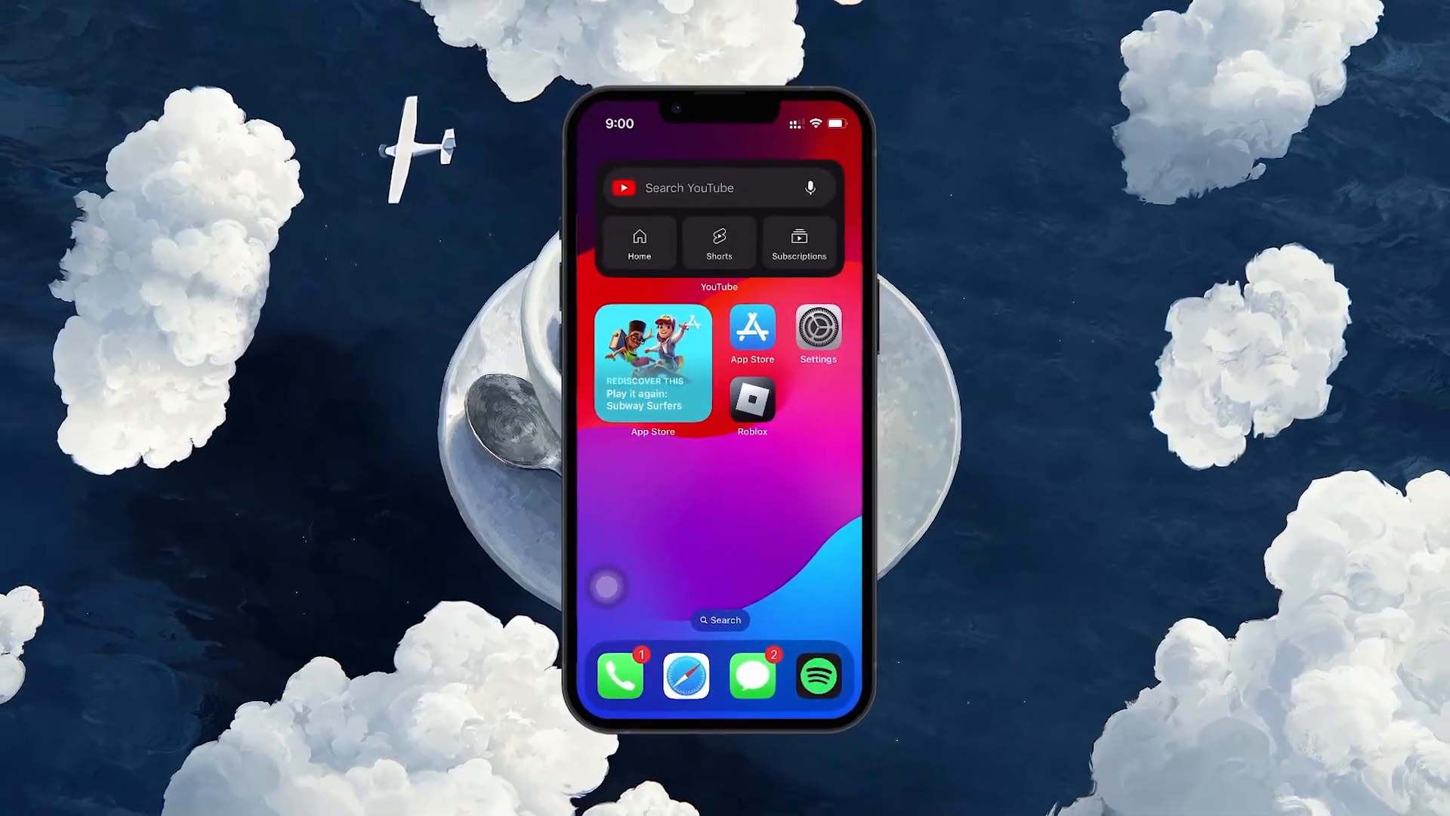